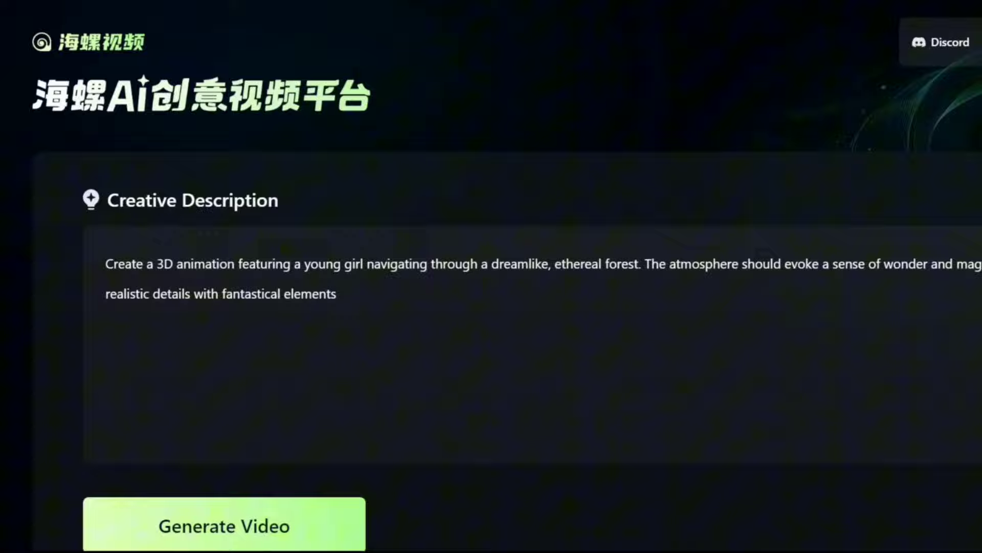
# - Preview the forest-girl clip, close it, and scroll through the Featured gallery
pyautogui.click(224, 526)
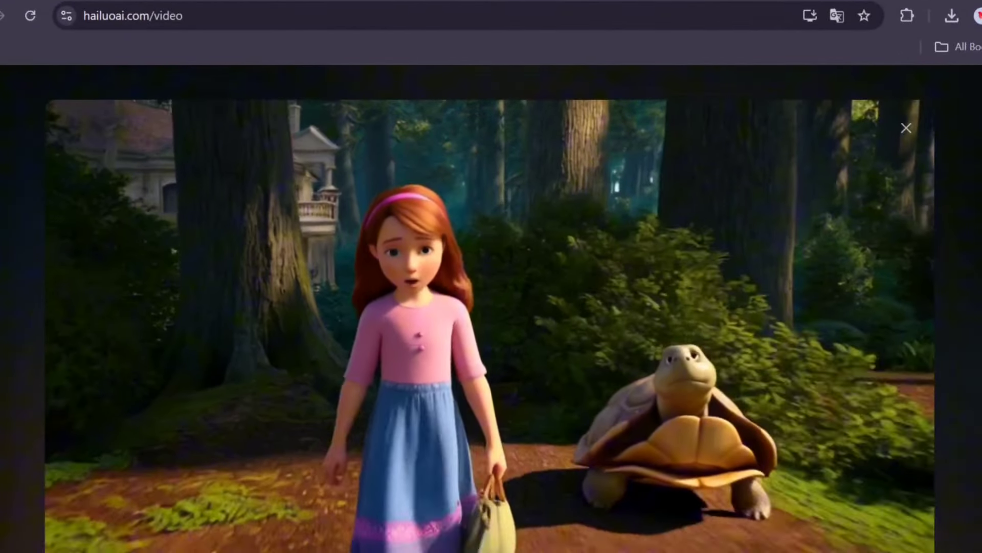
pyautogui.click(906, 128)
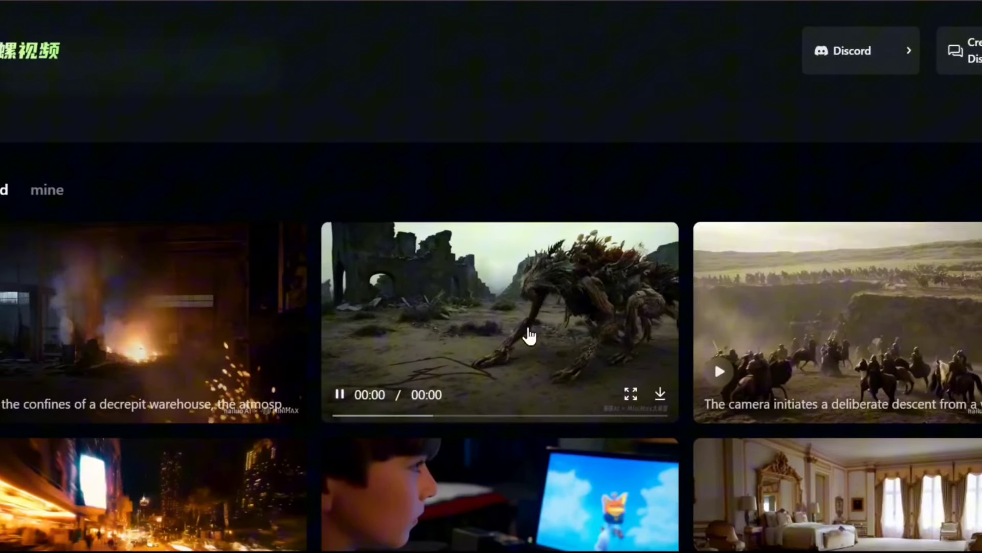
pyautogui.hscroll(3)
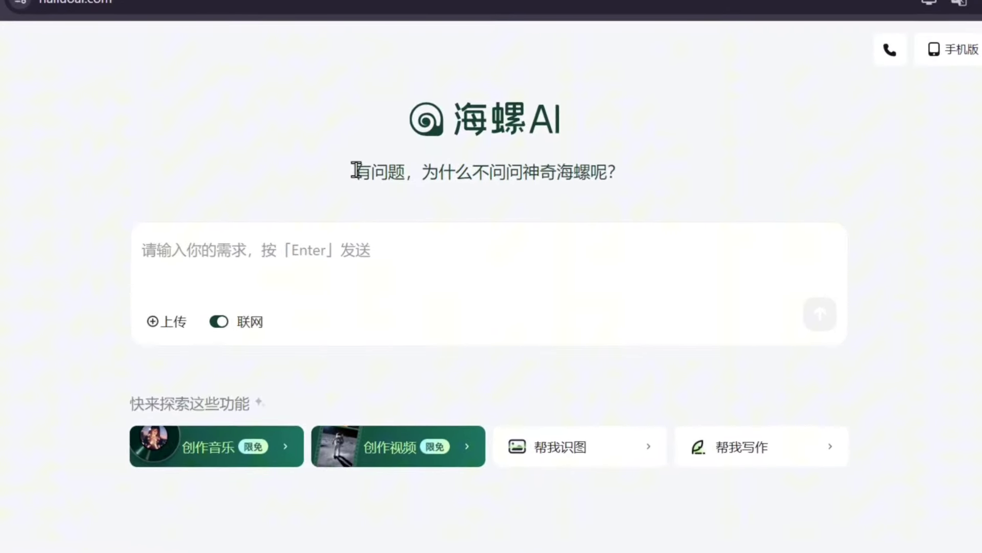
# - Translate the Hailuo home page into English, then view and close the login dialog
pyautogui.moveTo(354, 172); pyautogui.dragTo(621, 174)
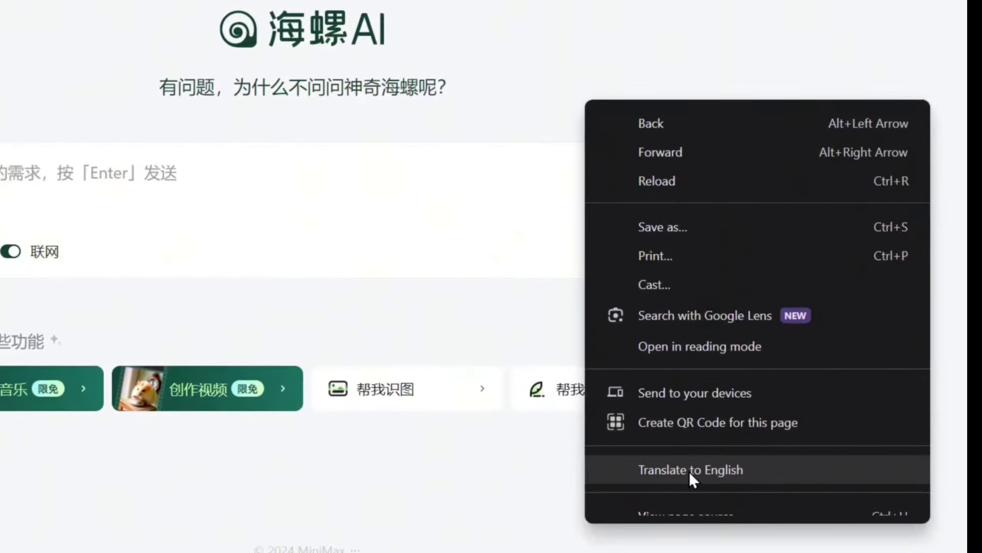
pyautogui.click(690, 470)
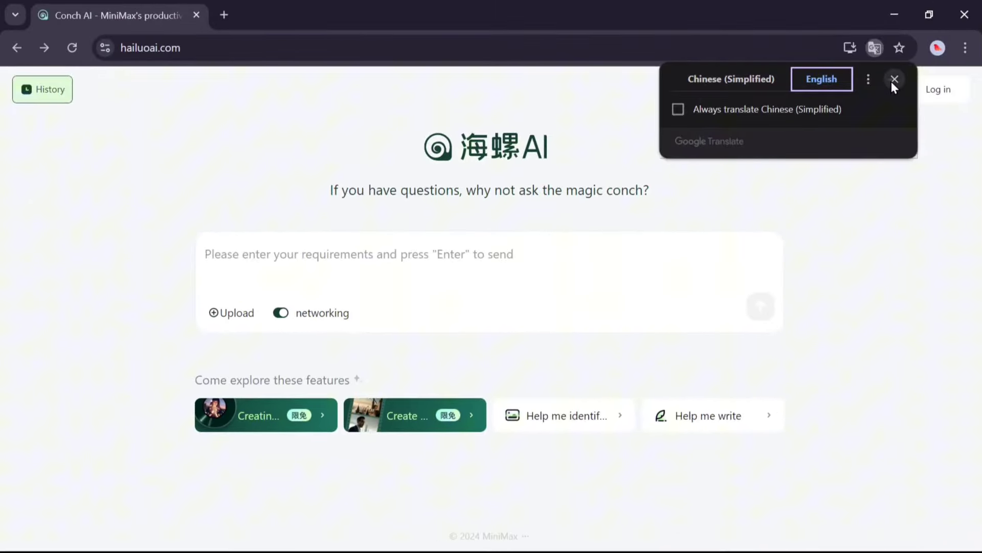
pyautogui.click(896, 80)
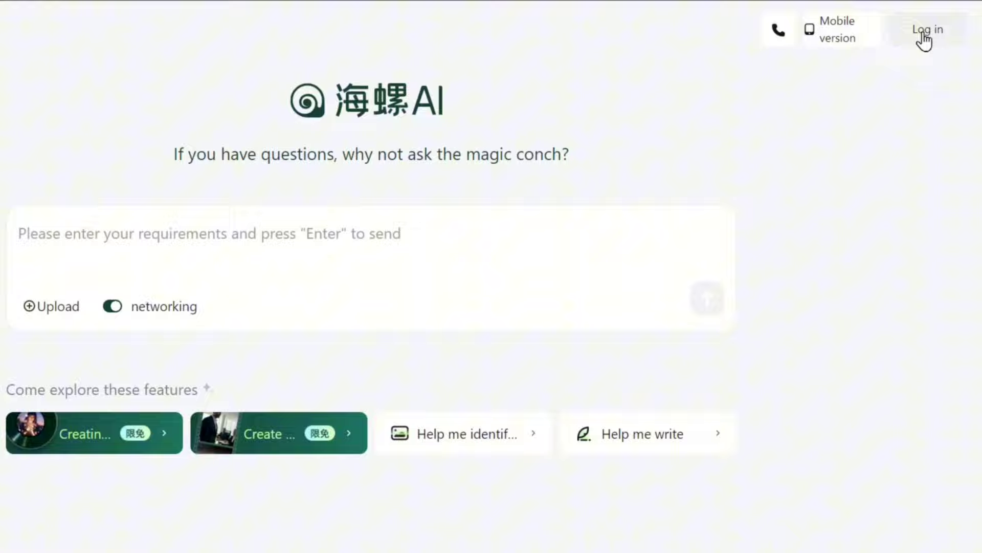
pyautogui.click(926, 30)
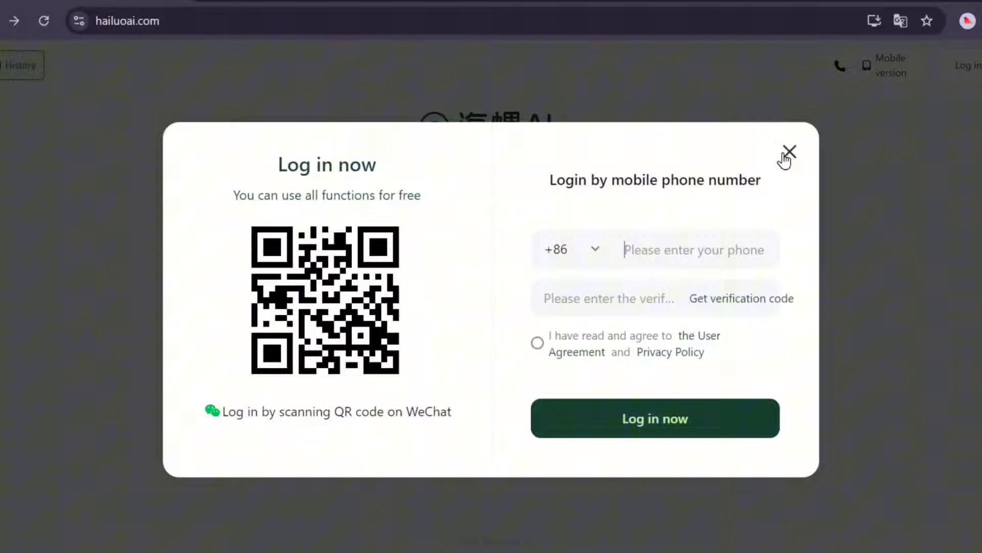
pyautogui.click(788, 153)
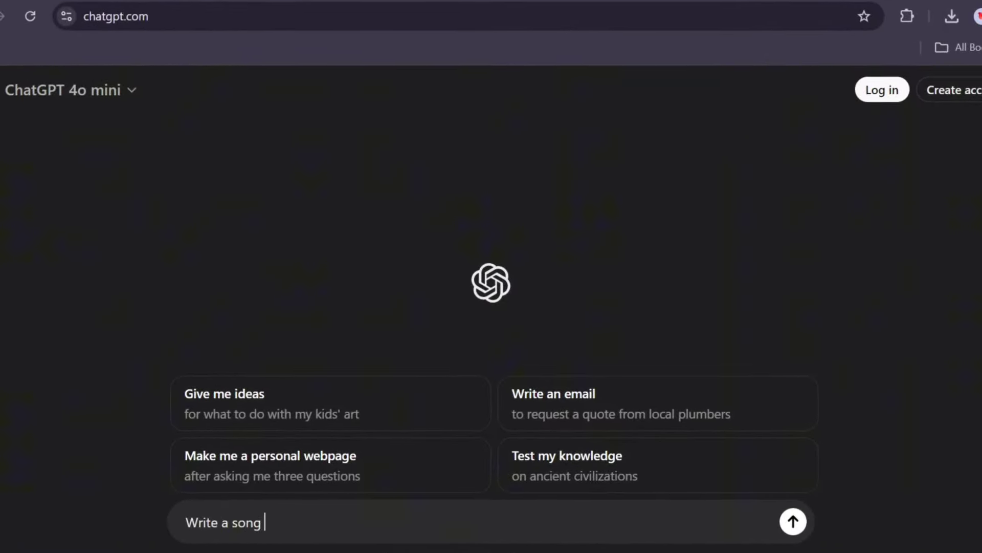
# - Send 'Write a song for bedtime for kids' to ChatGPT and select the returned lyrics
pyautogui.write('for bedtime')
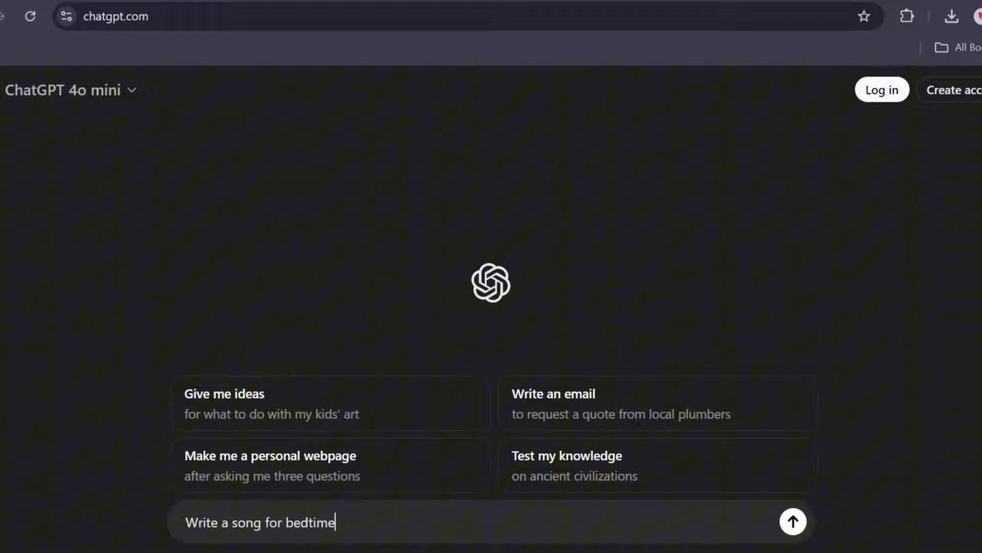
pyautogui.write('for kids')
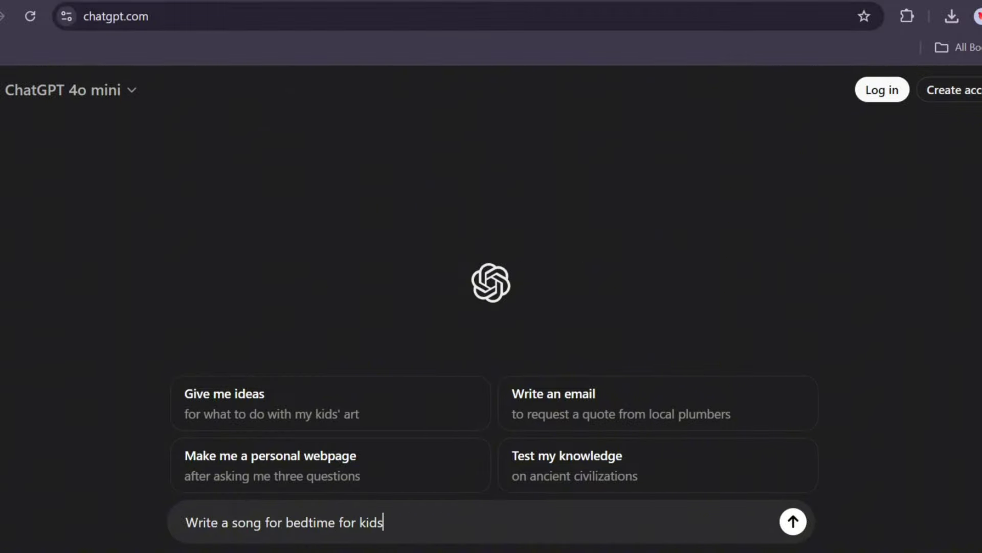
pyautogui.click(792, 521)
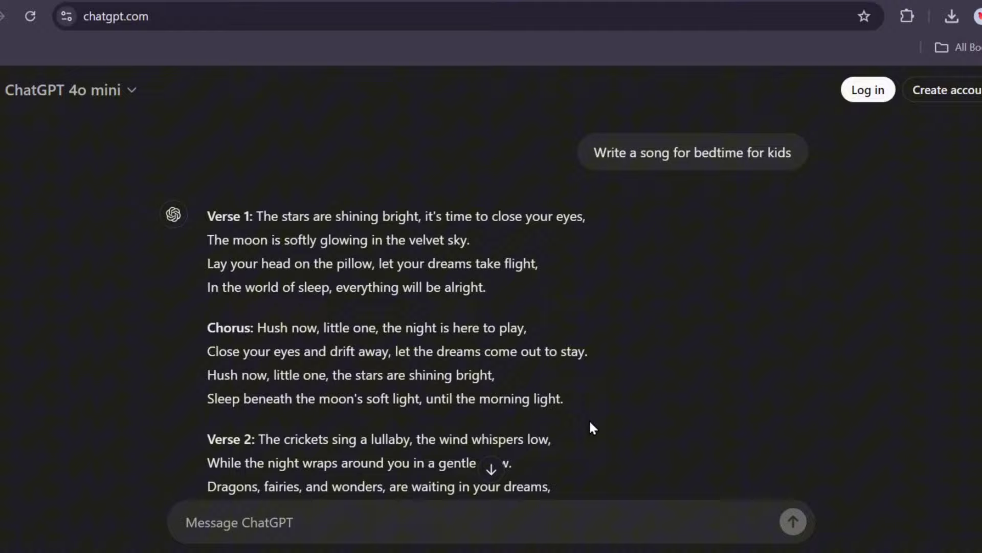
pyautogui.moveTo(273, 227); pyautogui.dragTo(486, 292)
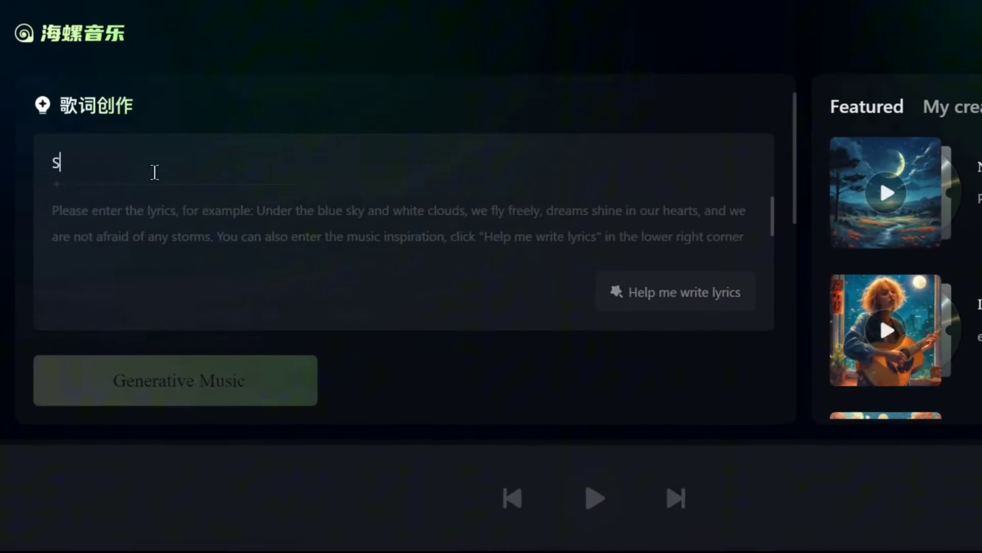
# - Title the song 'Sleep', add the lyrics, and generate it in Popularity style
pyautogui.write('leep')
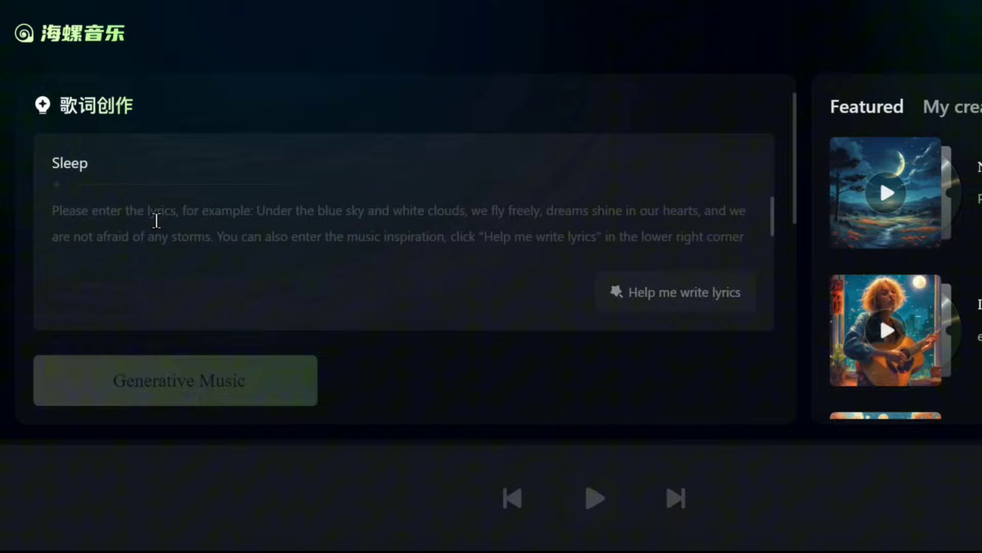
pyautogui.click(676, 291)
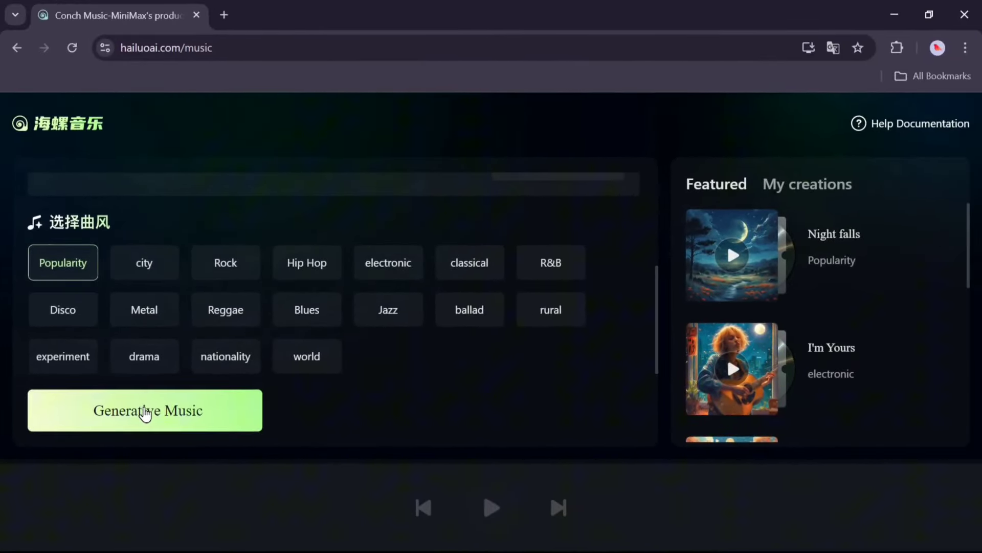
pyautogui.click(144, 410)
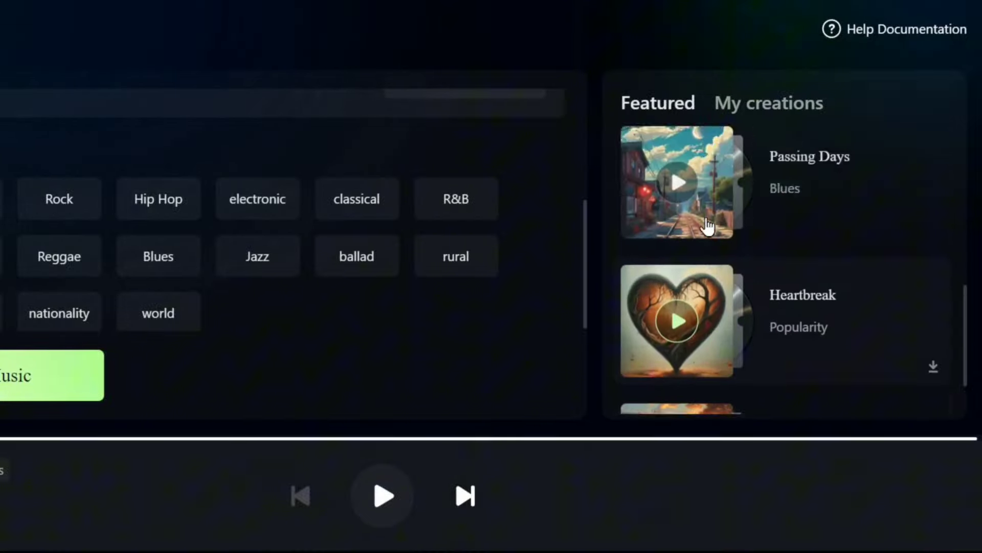
# - Play the featured Echoes Of Love track and download it
pyautogui.scroll(-3)
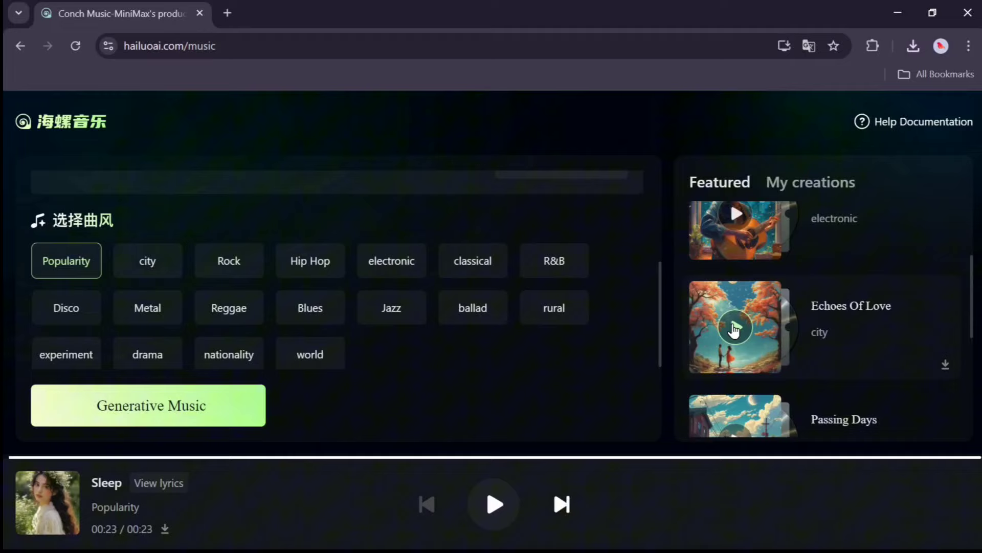
pyautogui.click(737, 327)
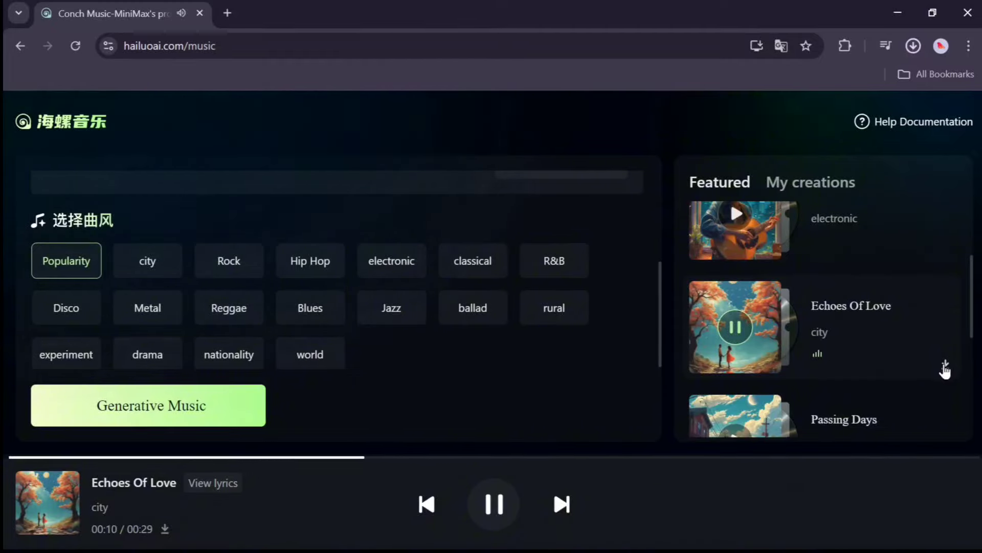
pyautogui.click(912, 45)
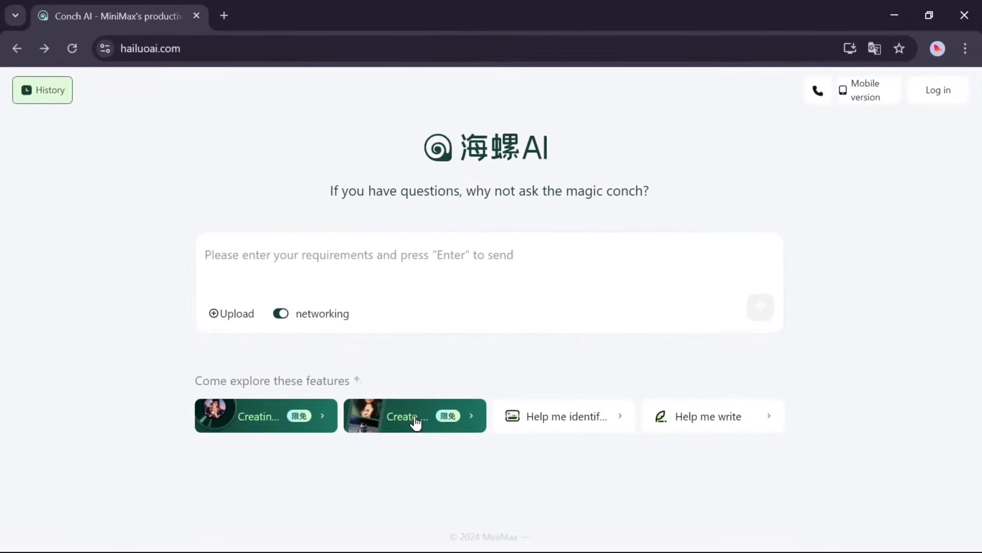
# - Open the Create video page and scroll through the Featured video clips
pyautogui.click(414, 416)
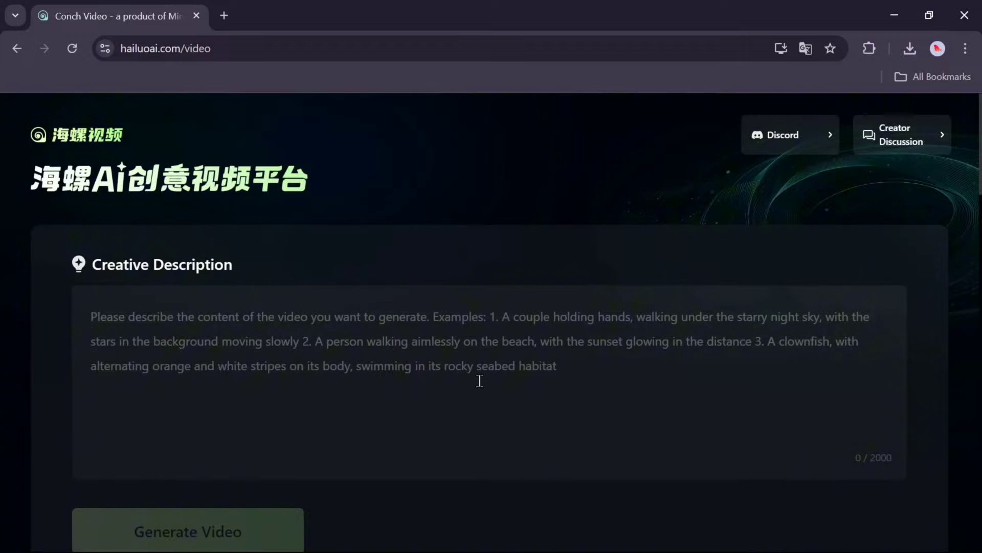
pyautogui.scroll(-3)
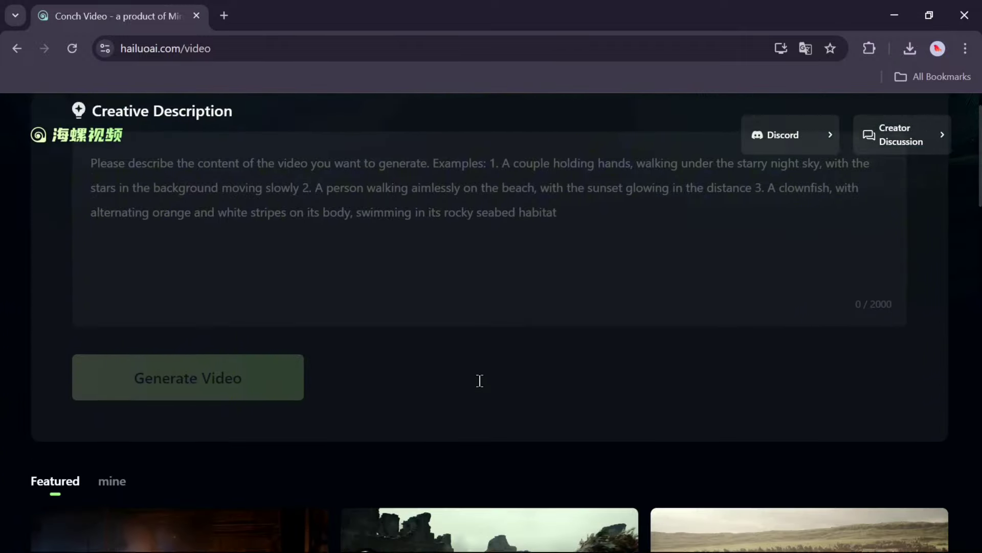
pyautogui.scroll(-3)
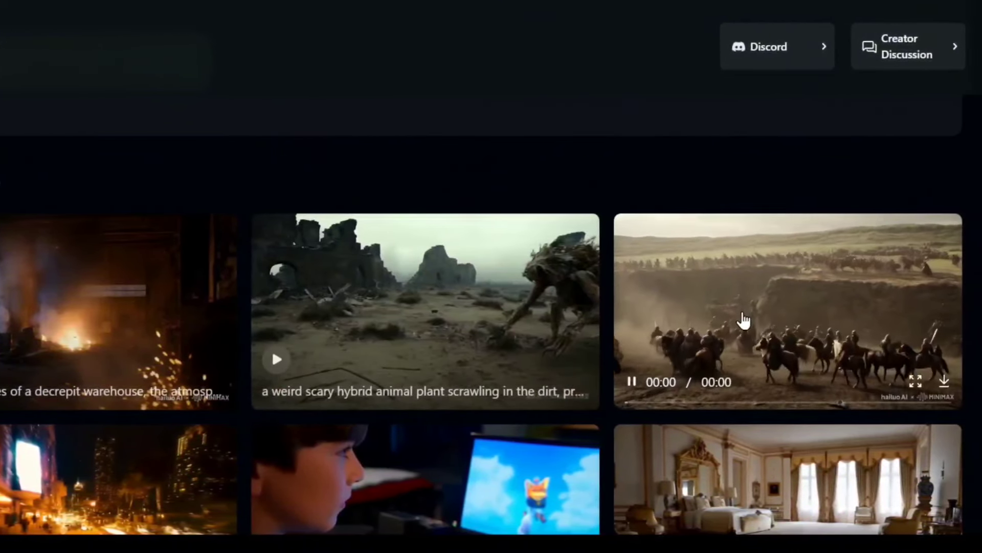
pyautogui.scroll(-3)
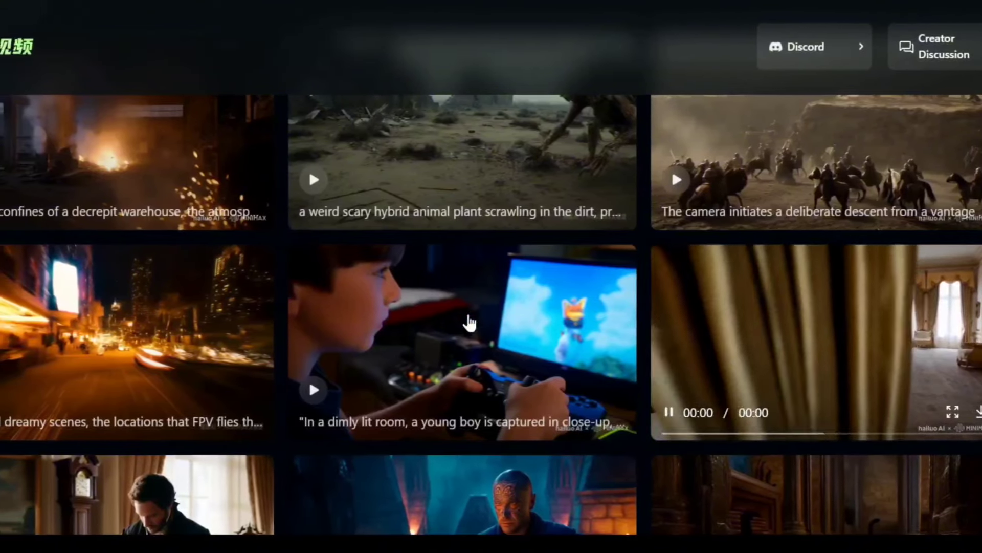
pyautogui.scroll(-3)
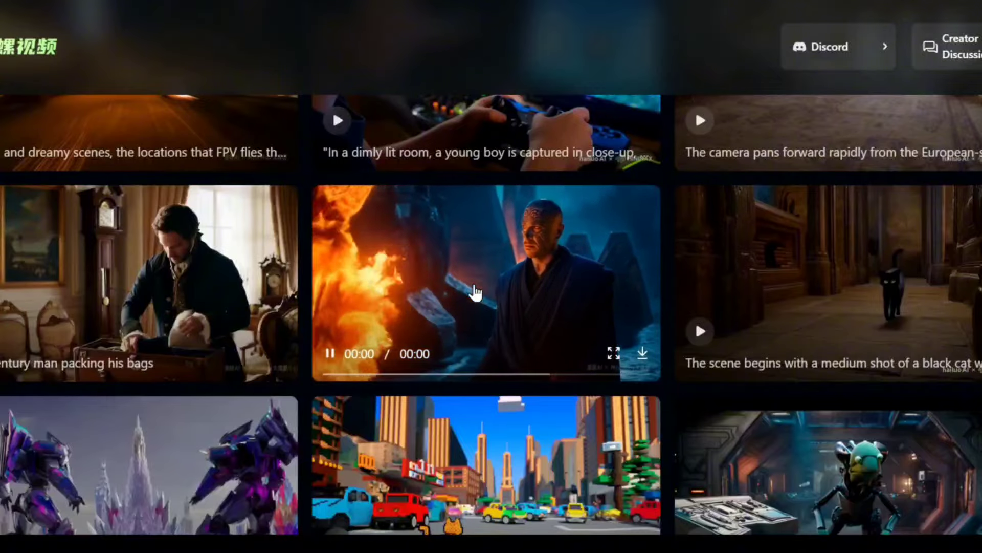
pyautogui.click(827, 282)
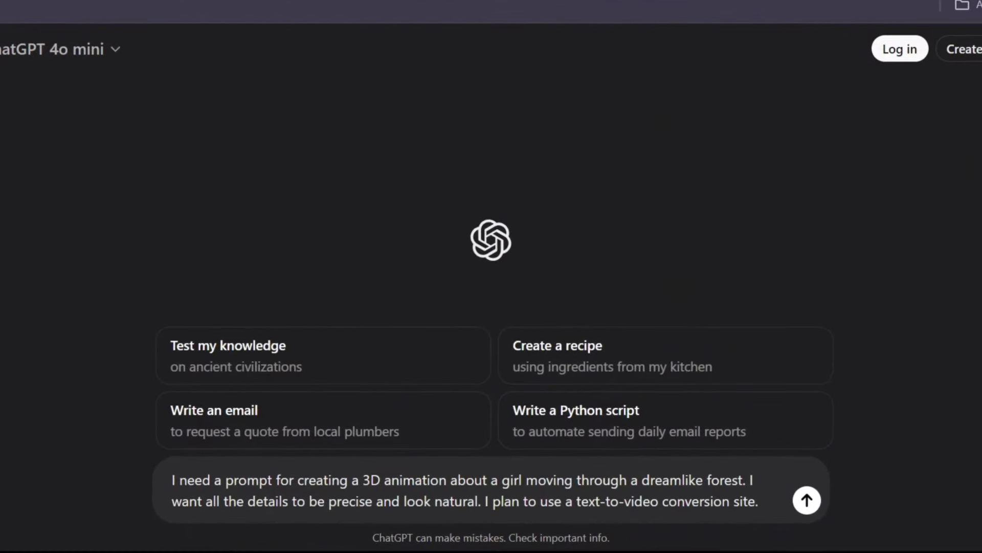
# - Send the 3D forest-girl animation prompt request, then ask 'Tell me scene by scene'
pyautogui.click(807, 500)
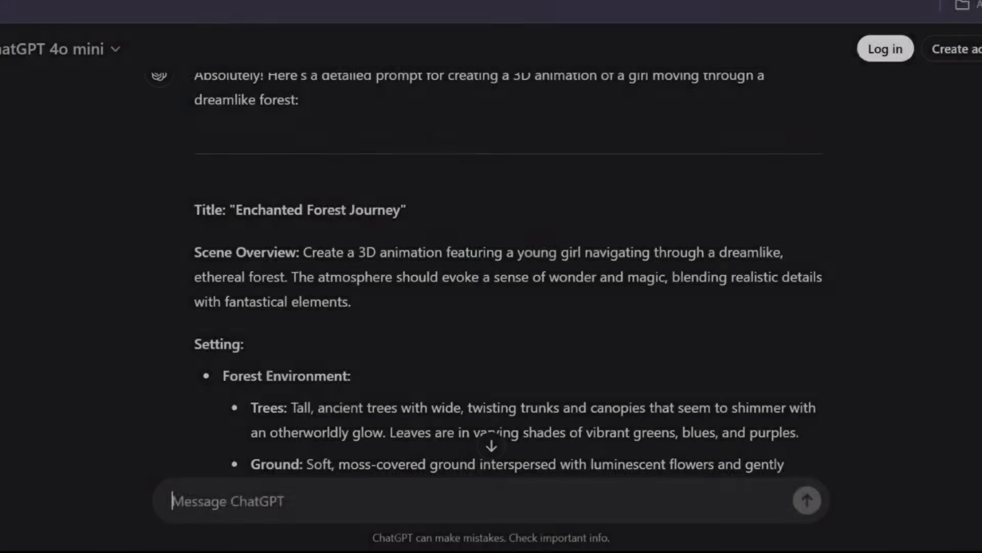
pyautogui.write('Tell me scene by')
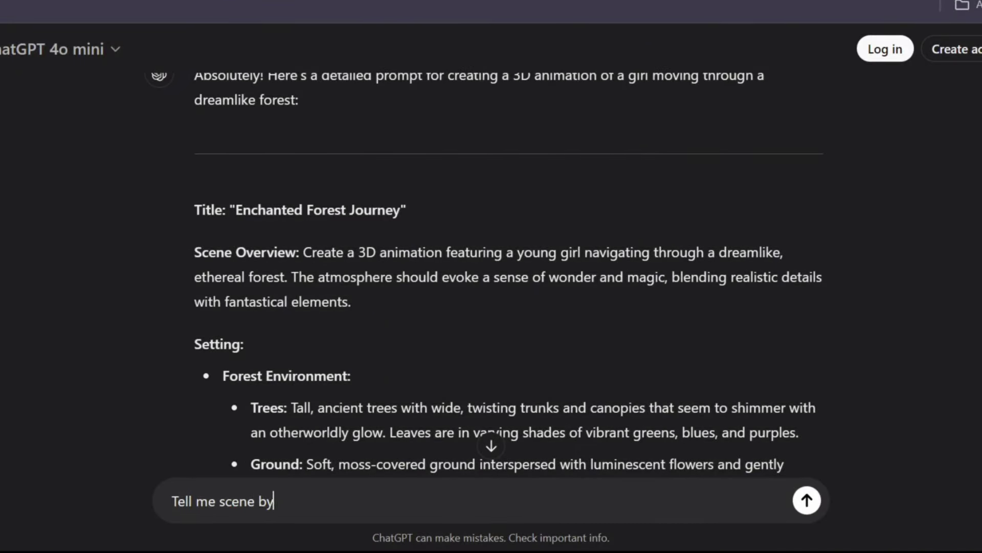
pyautogui.click(806, 499)
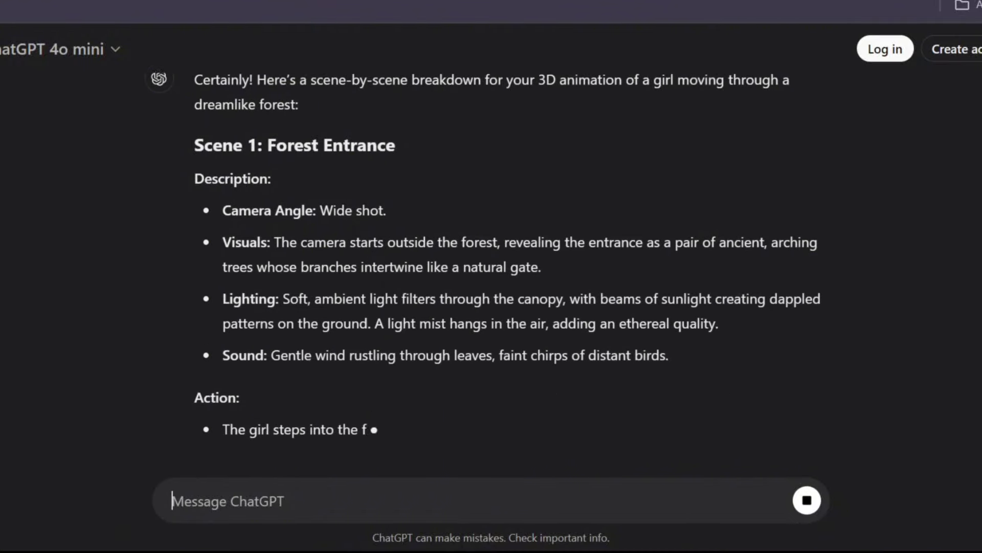
pyautogui.scroll(-3)
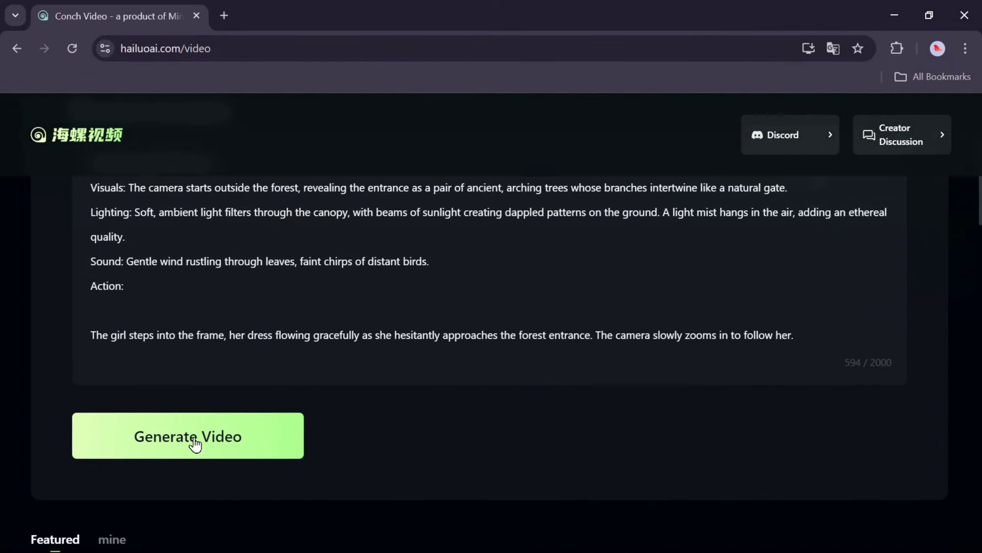
# - Generate the Scene 1 arching-tree gateway clip, download it, and open it full size
pyautogui.click(187, 435)
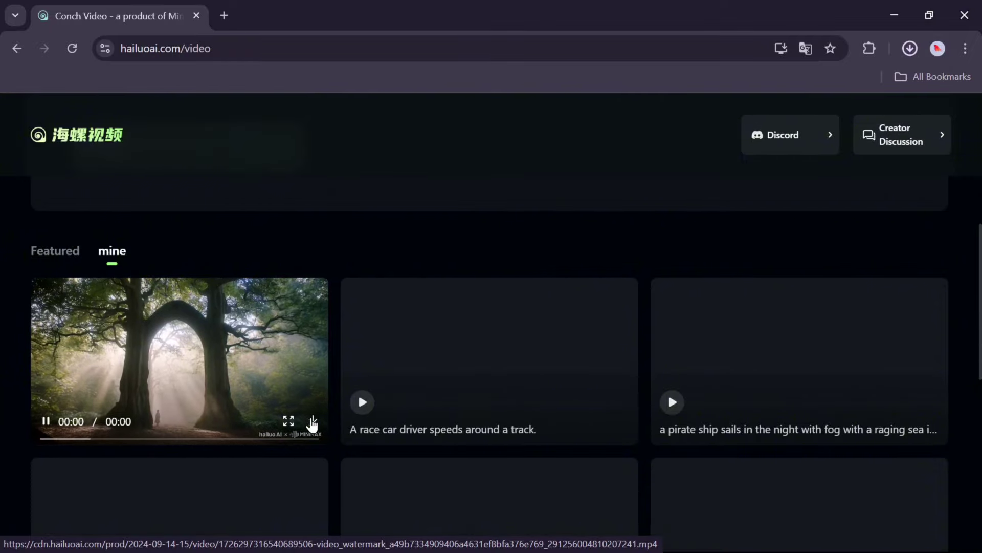
pyautogui.click(46, 421)
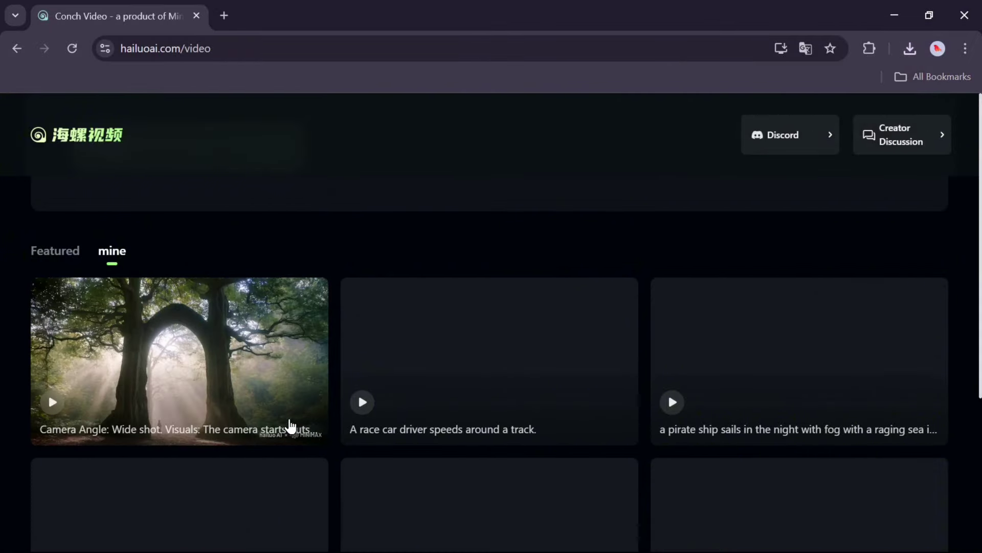
pyautogui.click(52, 402)
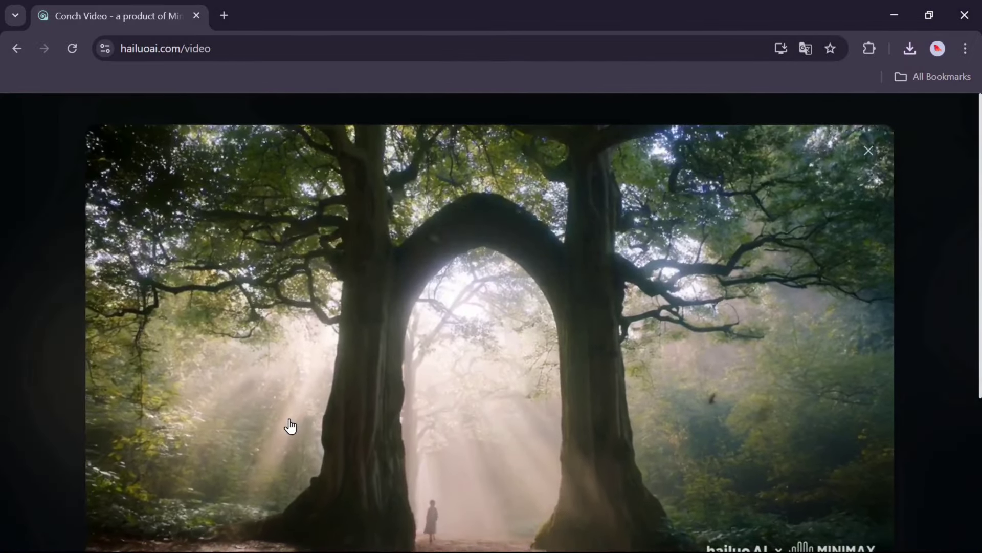